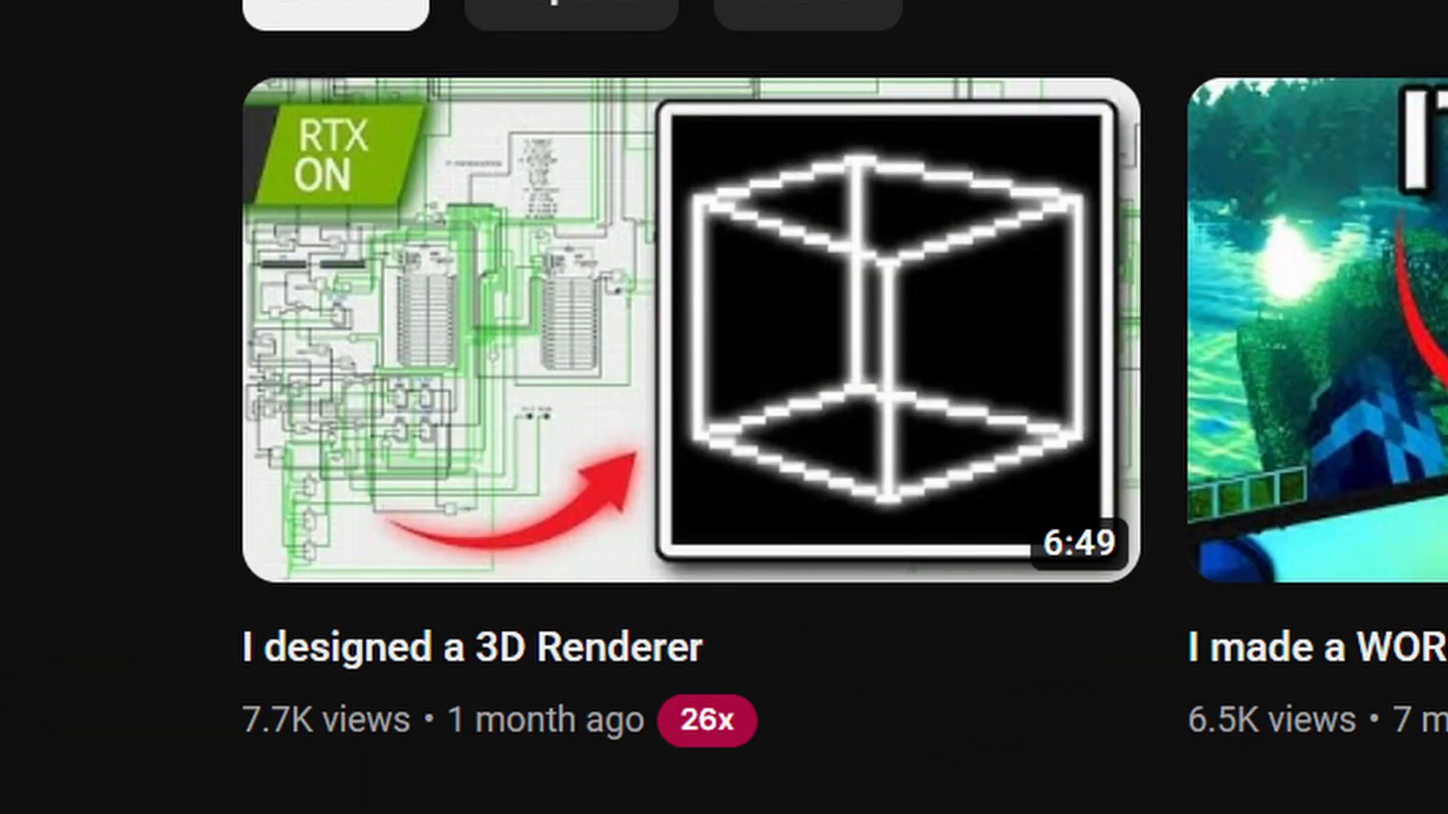
Step: Scroll the Flood fill article down to the Span filling section
{"action": "left_click", "coordinate": [686, 327]}
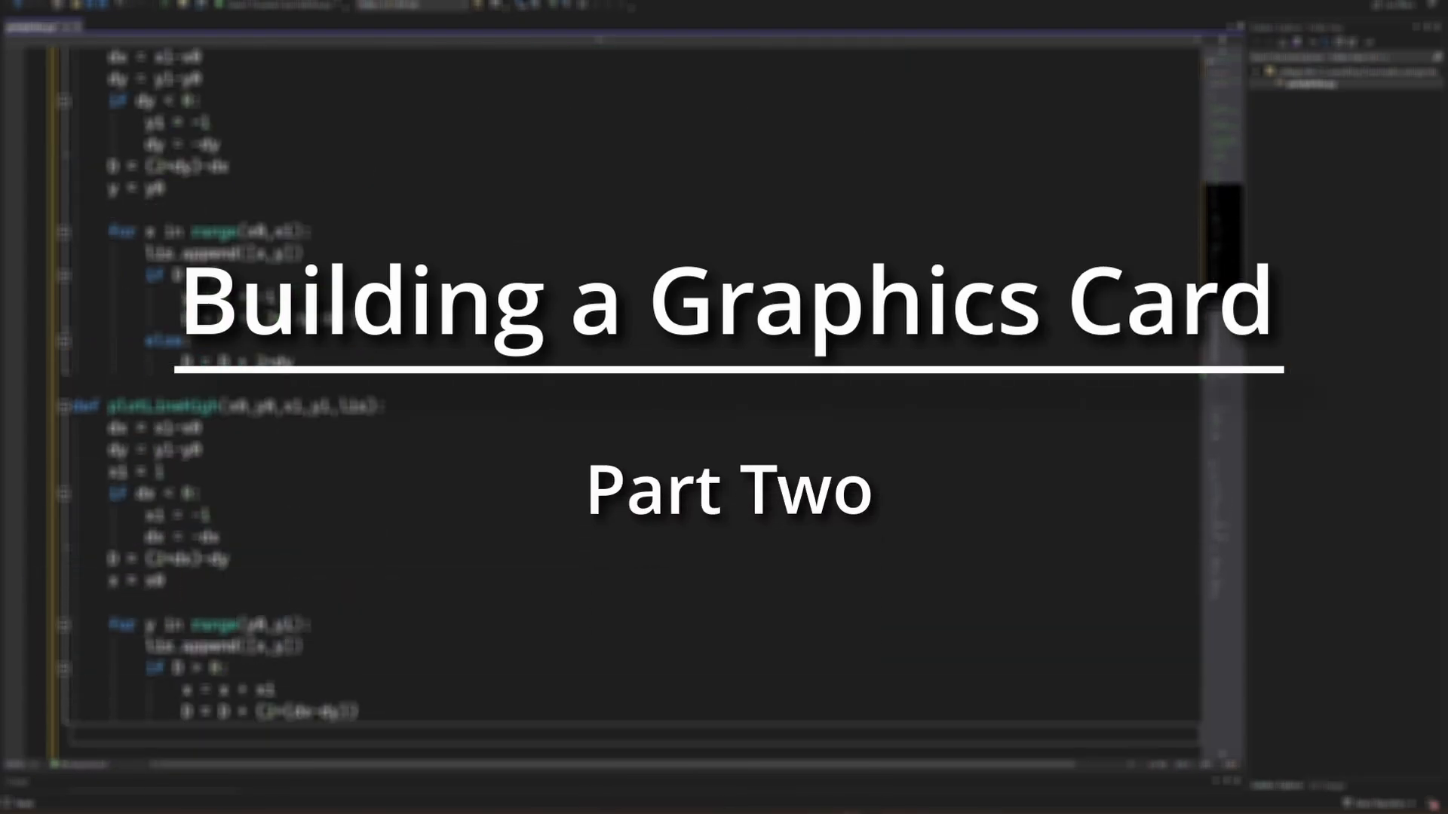
{"action": "scroll", "scroll_direction": "down", "scroll_amount": 3}
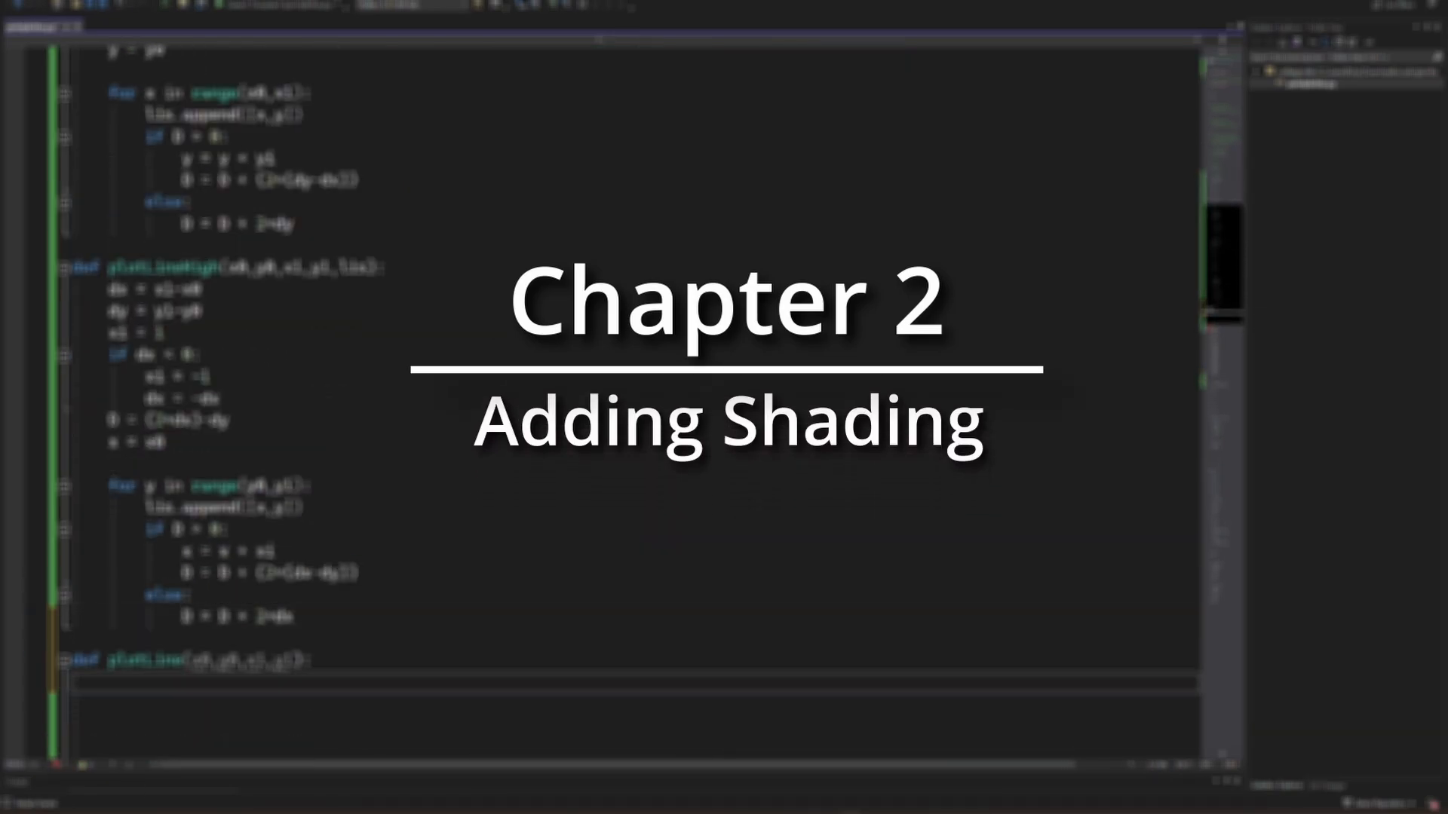
{"action": "scroll", "scroll_direction": "down", "scroll_amount": 3}
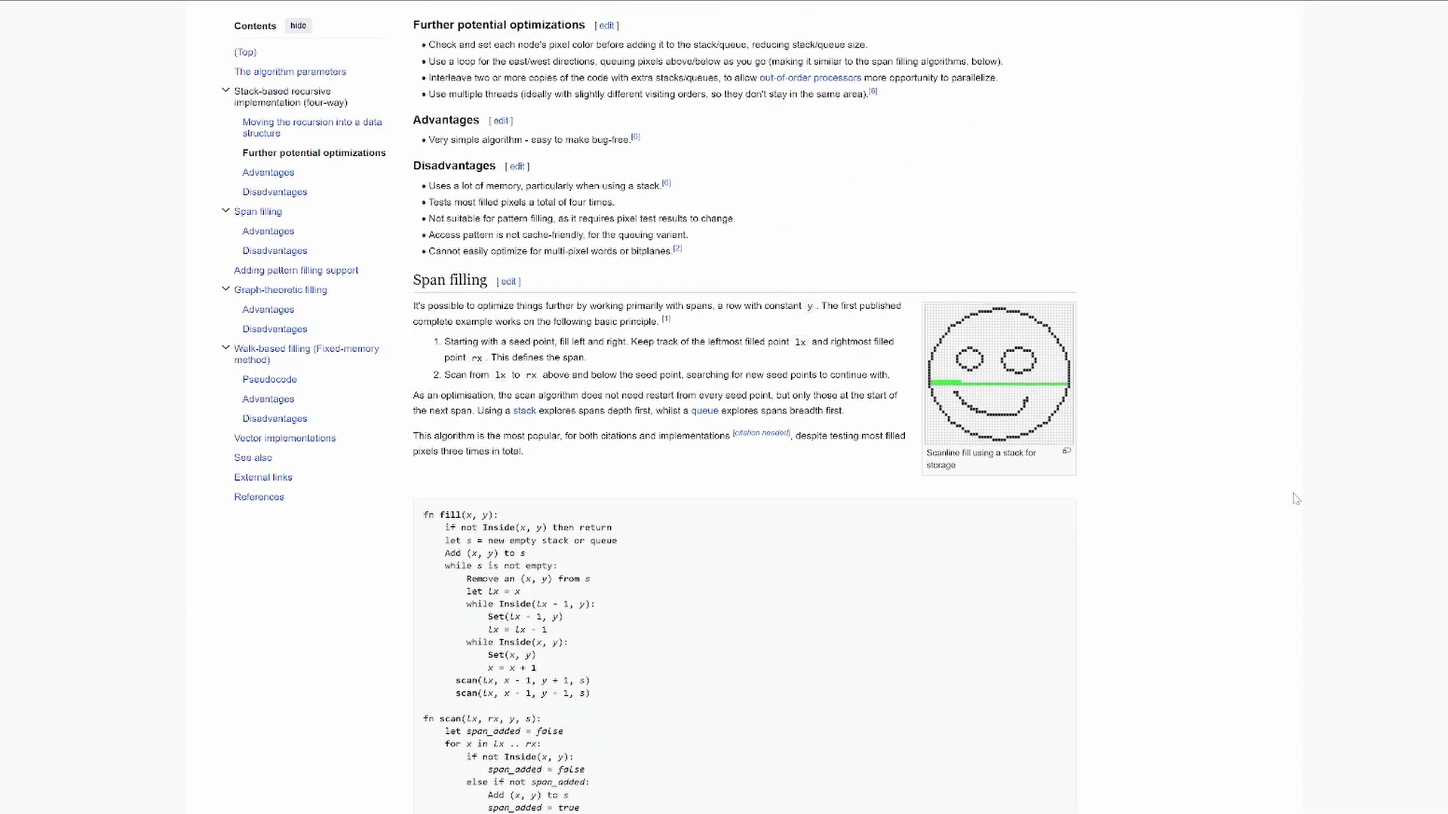
Step: Scroll from the article top down to the walk-based filling pseudocode
{"action": "scroll", "scroll_direction": "up", "scroll_amount": 3}
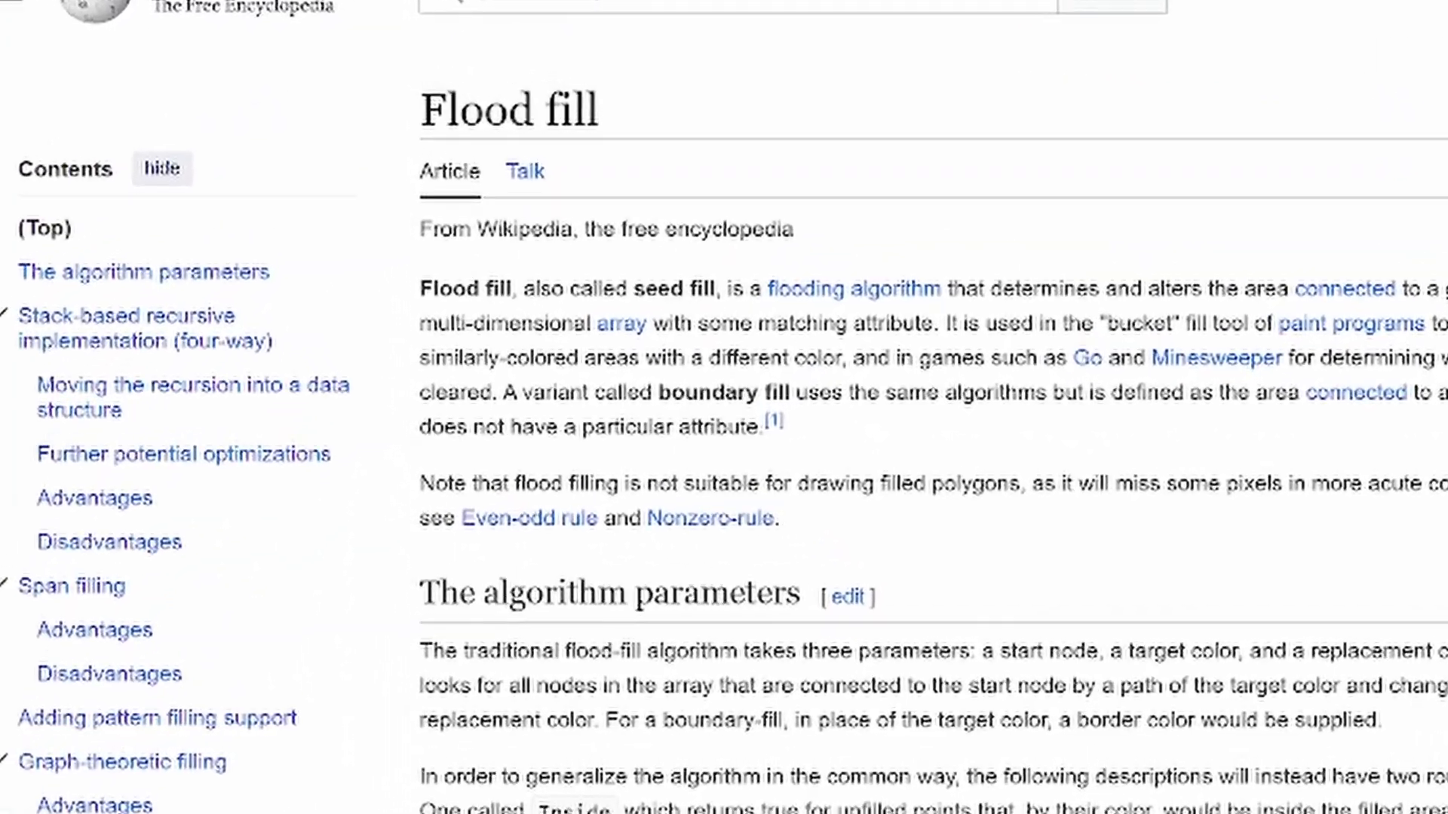
{"action": "scroll", "scroll_direction": "down", "scroll_amount": 3}
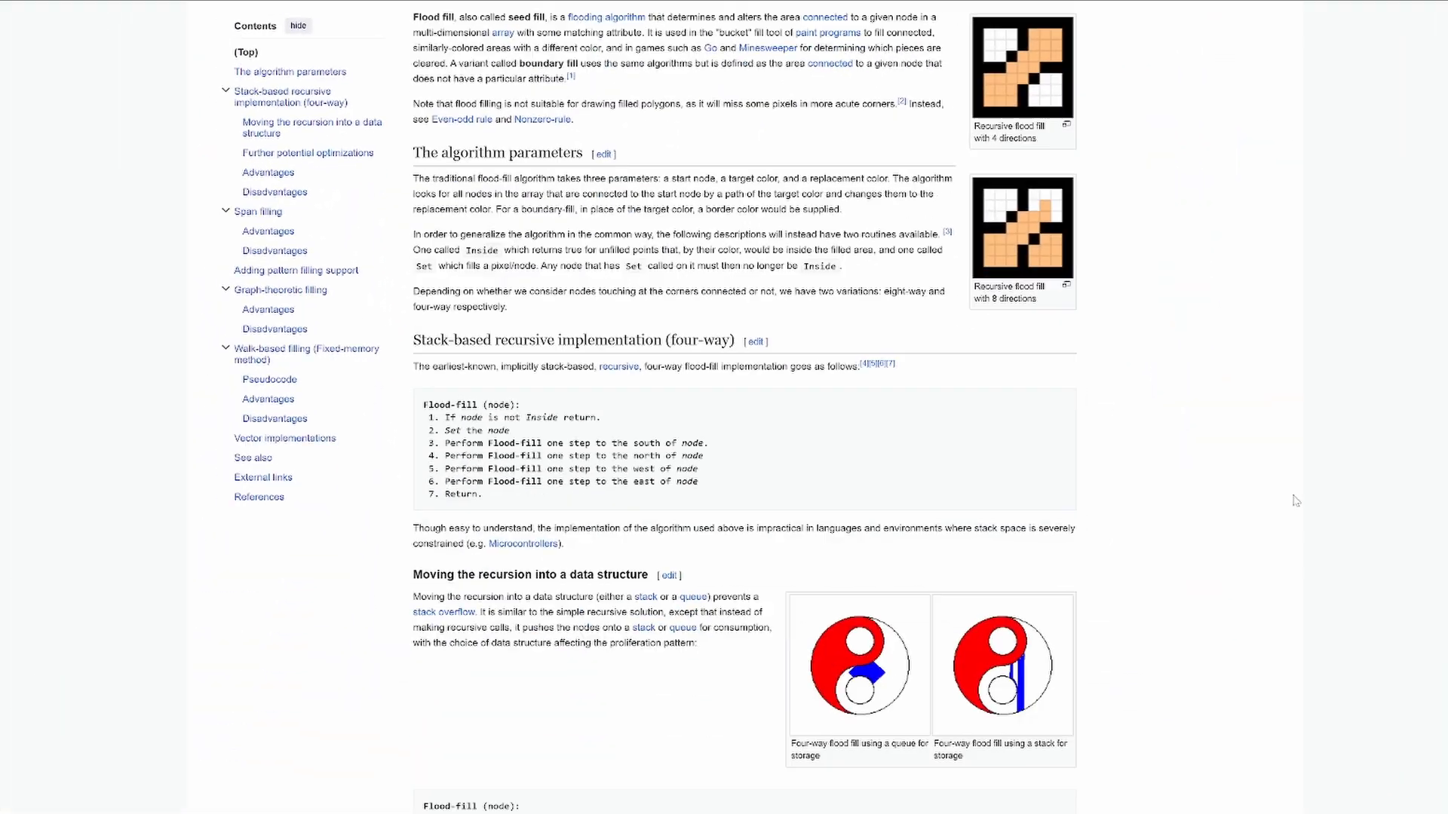
{"action": "scroll", "scroll_direction": "down", "scroll_amount": 3}
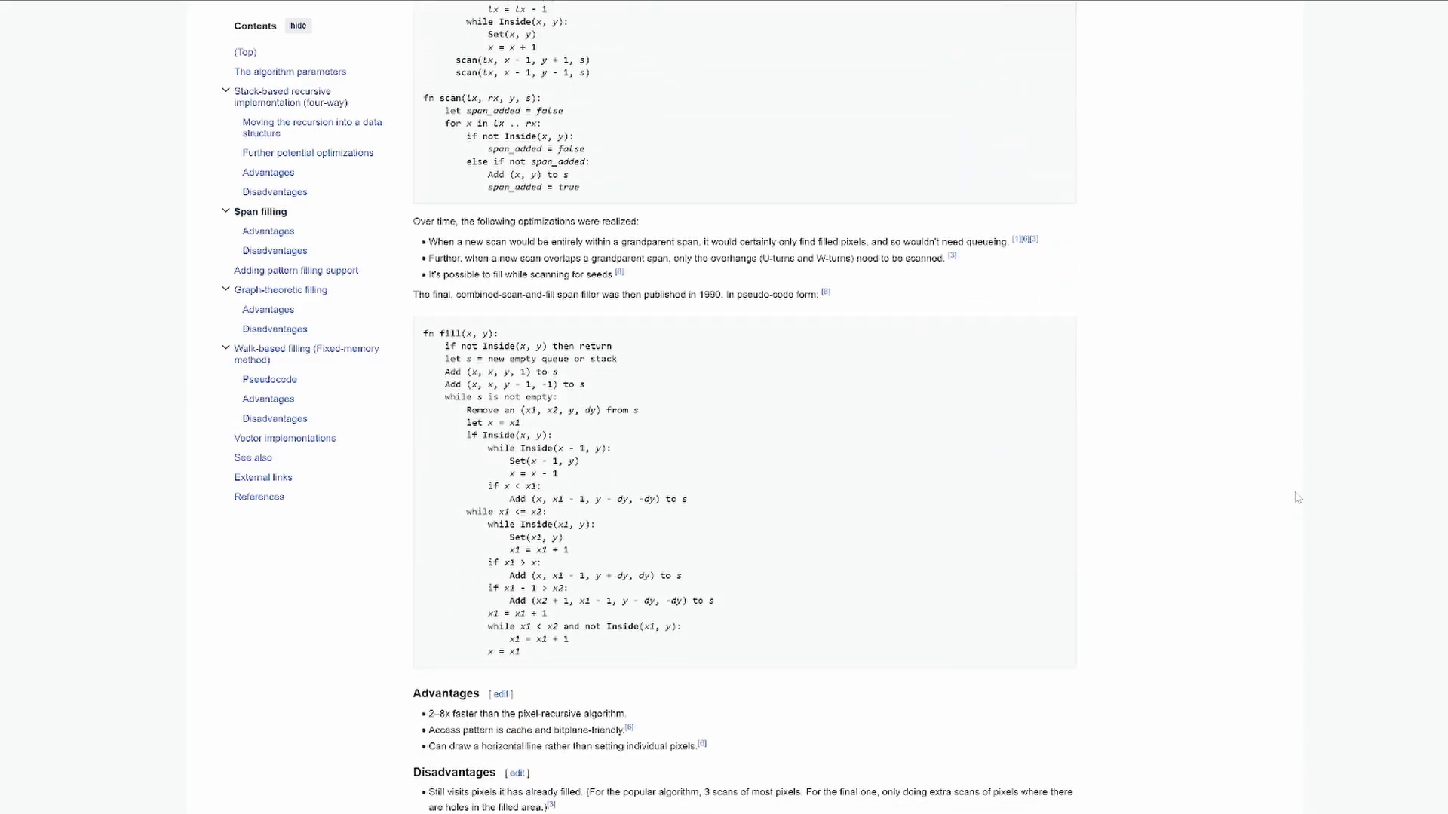
{"action": "scroll", "scroll_direction": "down", "scroll_amount": 3}
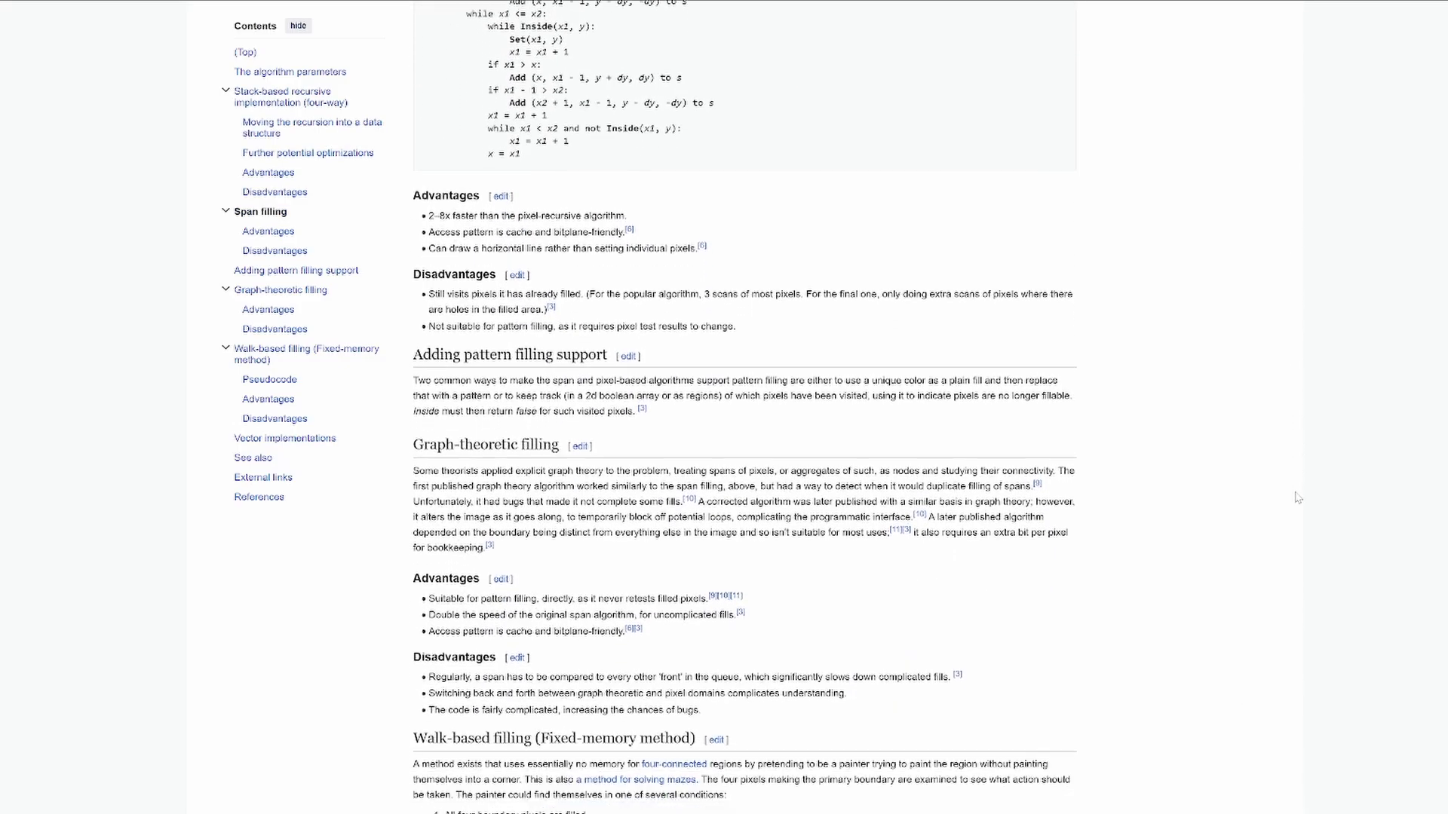
{"action": "scroll", "scroll_direction": "down", "scroll_amount": 3}
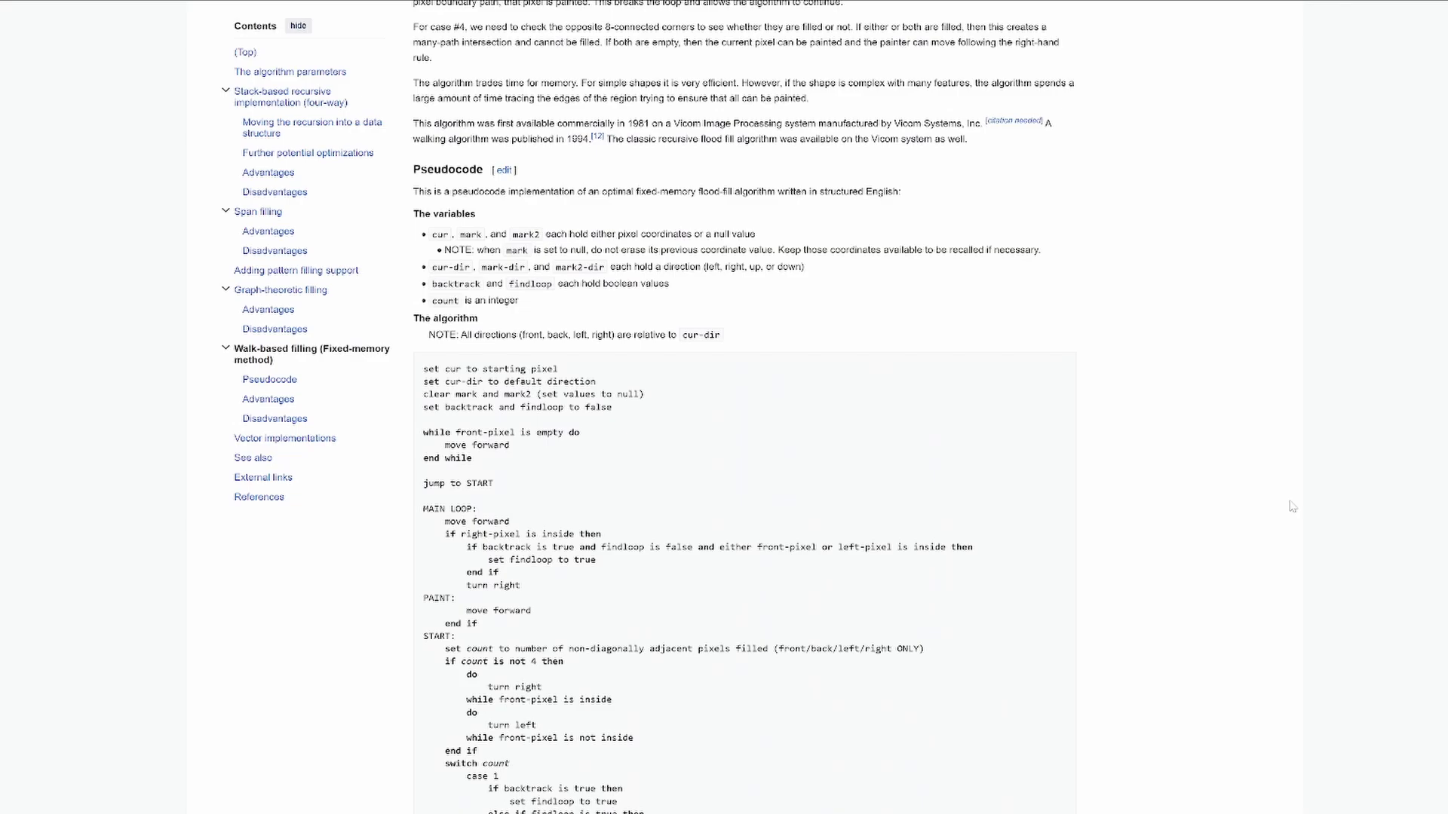
{"action": "scroll", "scroll_direction": "down", "scroll_amount": 3}
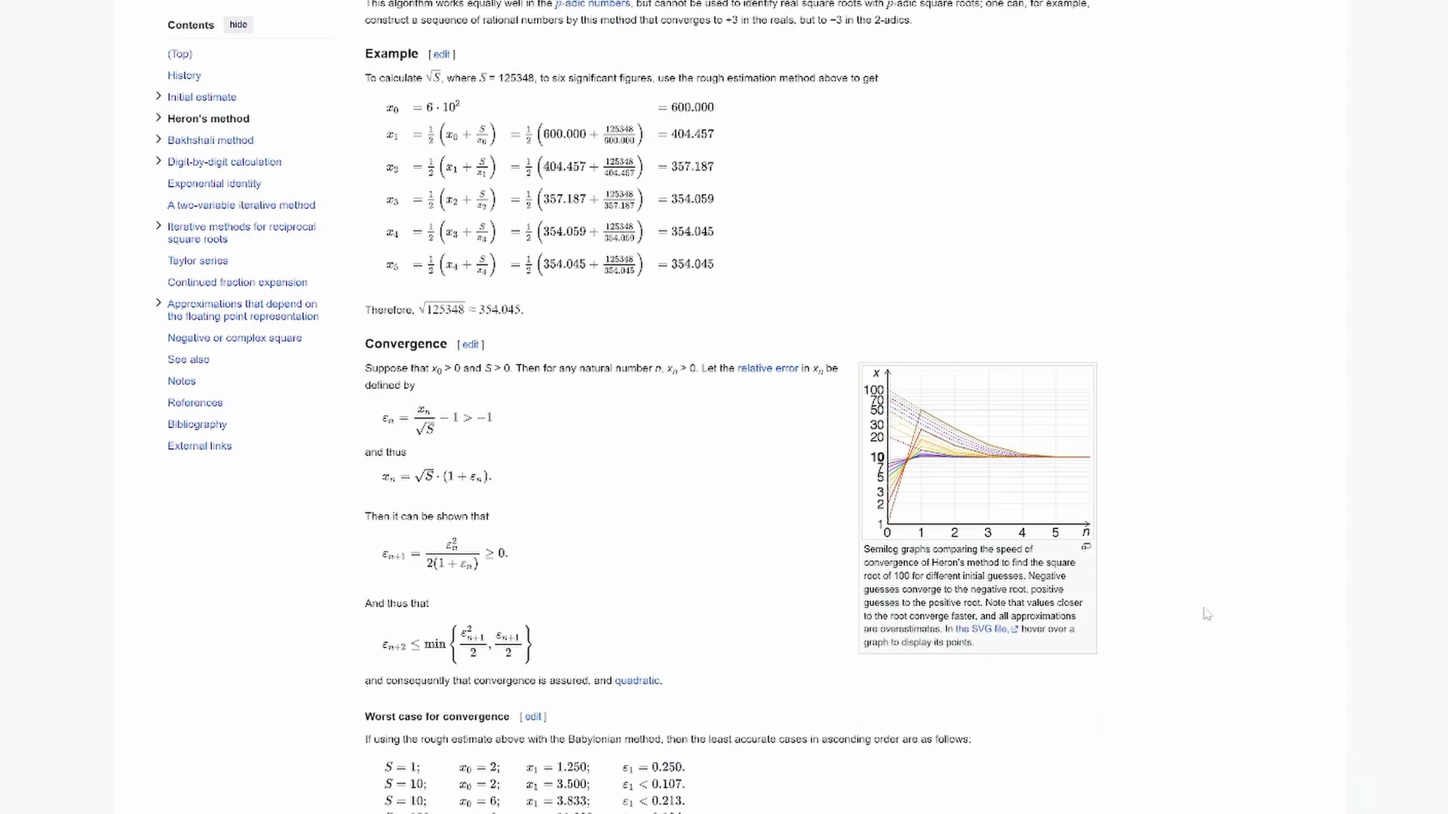
{"action": "scroll", "scroll_direction": "down", "scroll_amount": 3}
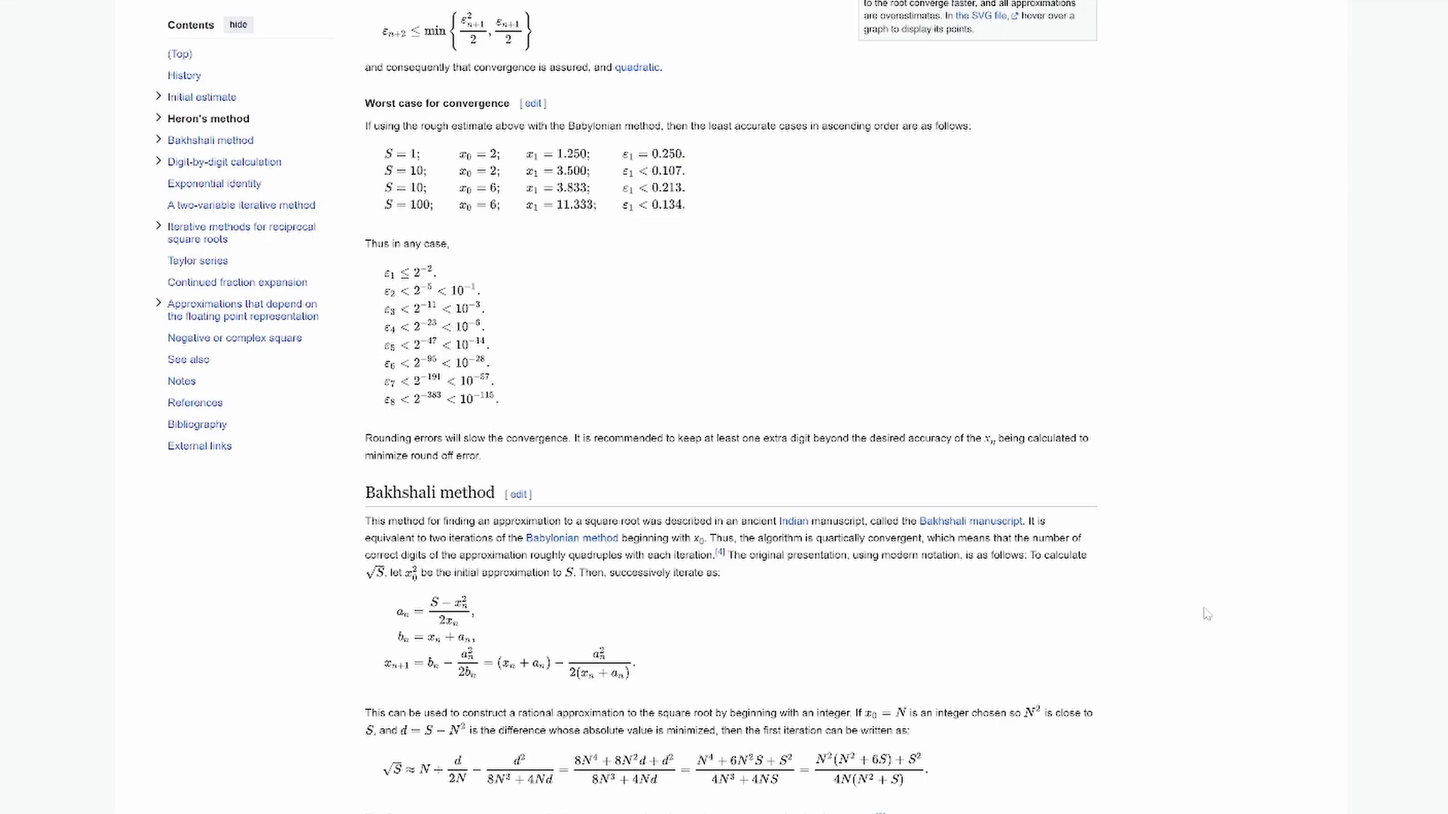
{"action": "scroll", "scroll_direction": "down", "scroll_amount": 3}
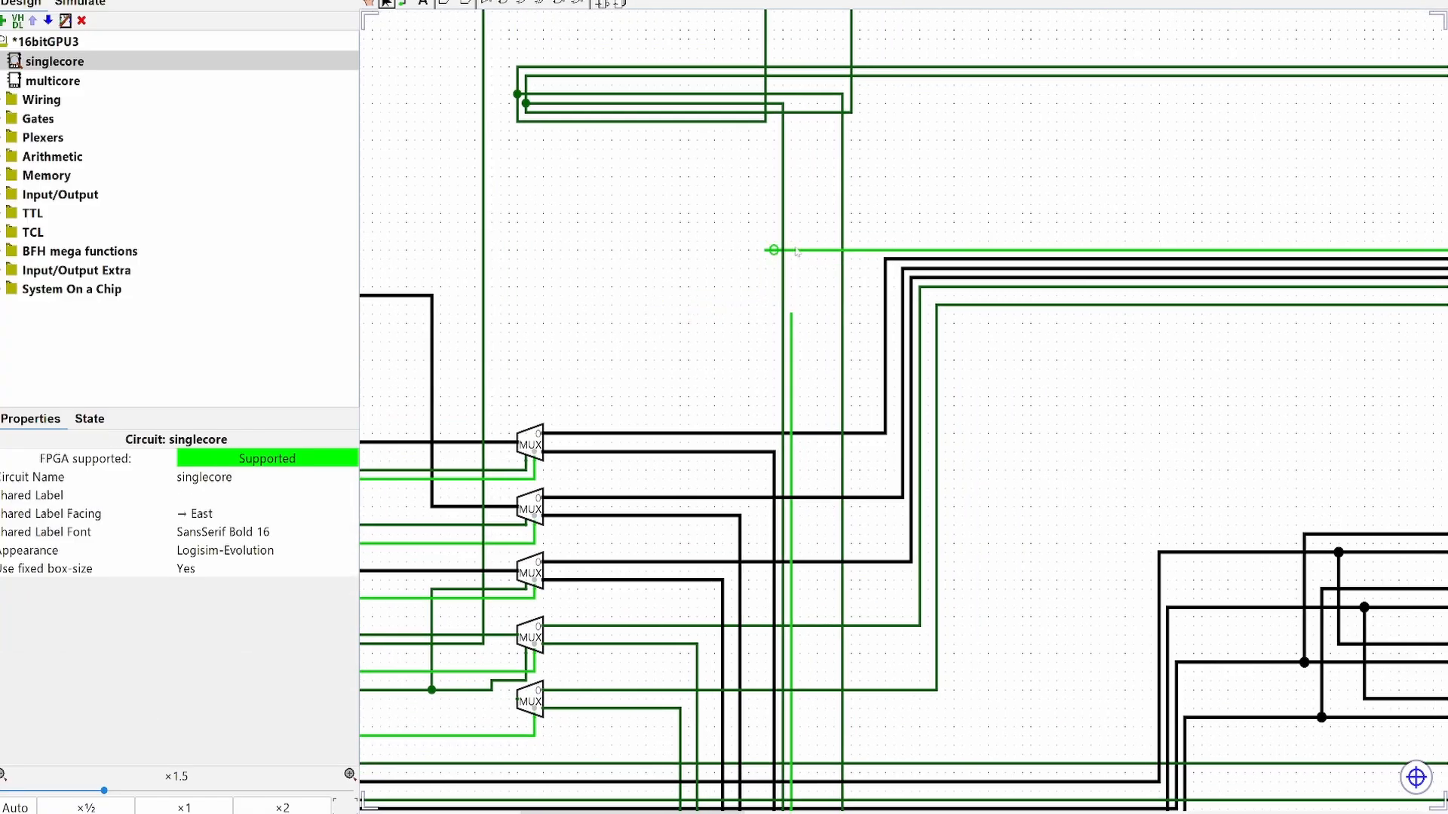
{"action": "scroll", "scroll_direction": "down", "scroll_amount": 3}
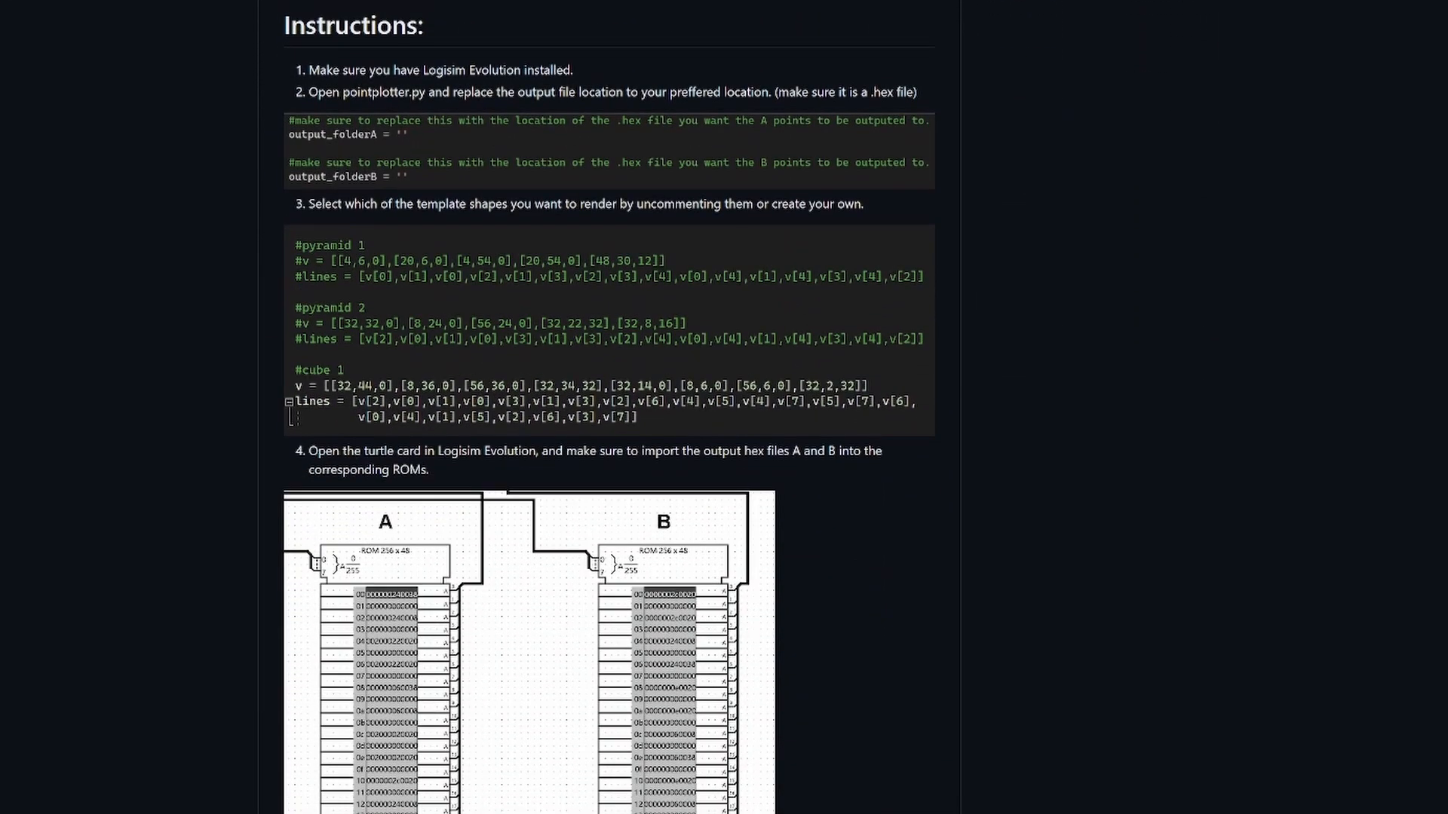
Step: Scroll through the README instructions, then switch to the Discord general channel
{"action": "scroll", "scroll_direction": "down", "scroll_amount": 3}
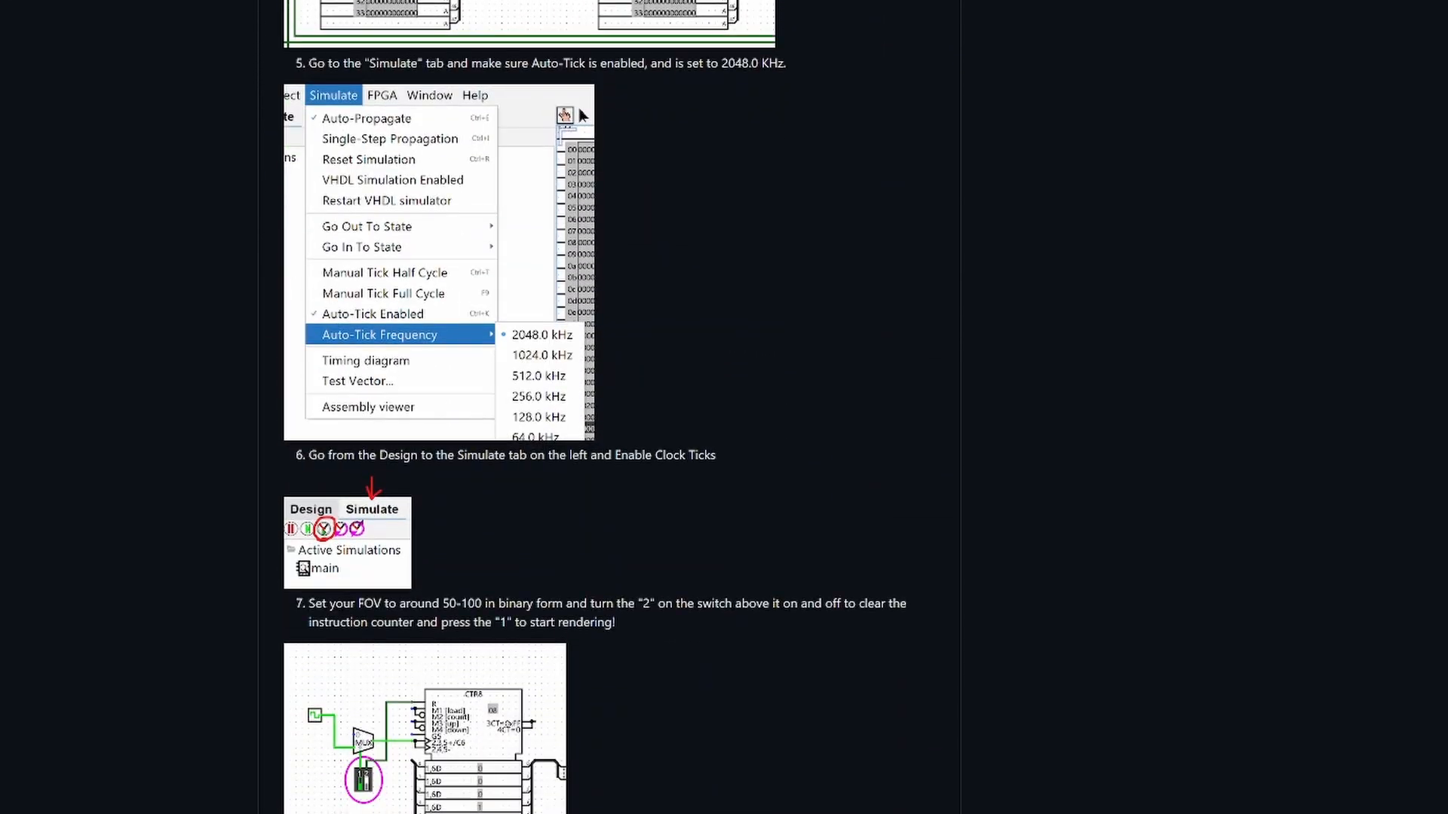
{"action": "scroll", "scroll_direction": "down", "scroll_amount": 3}
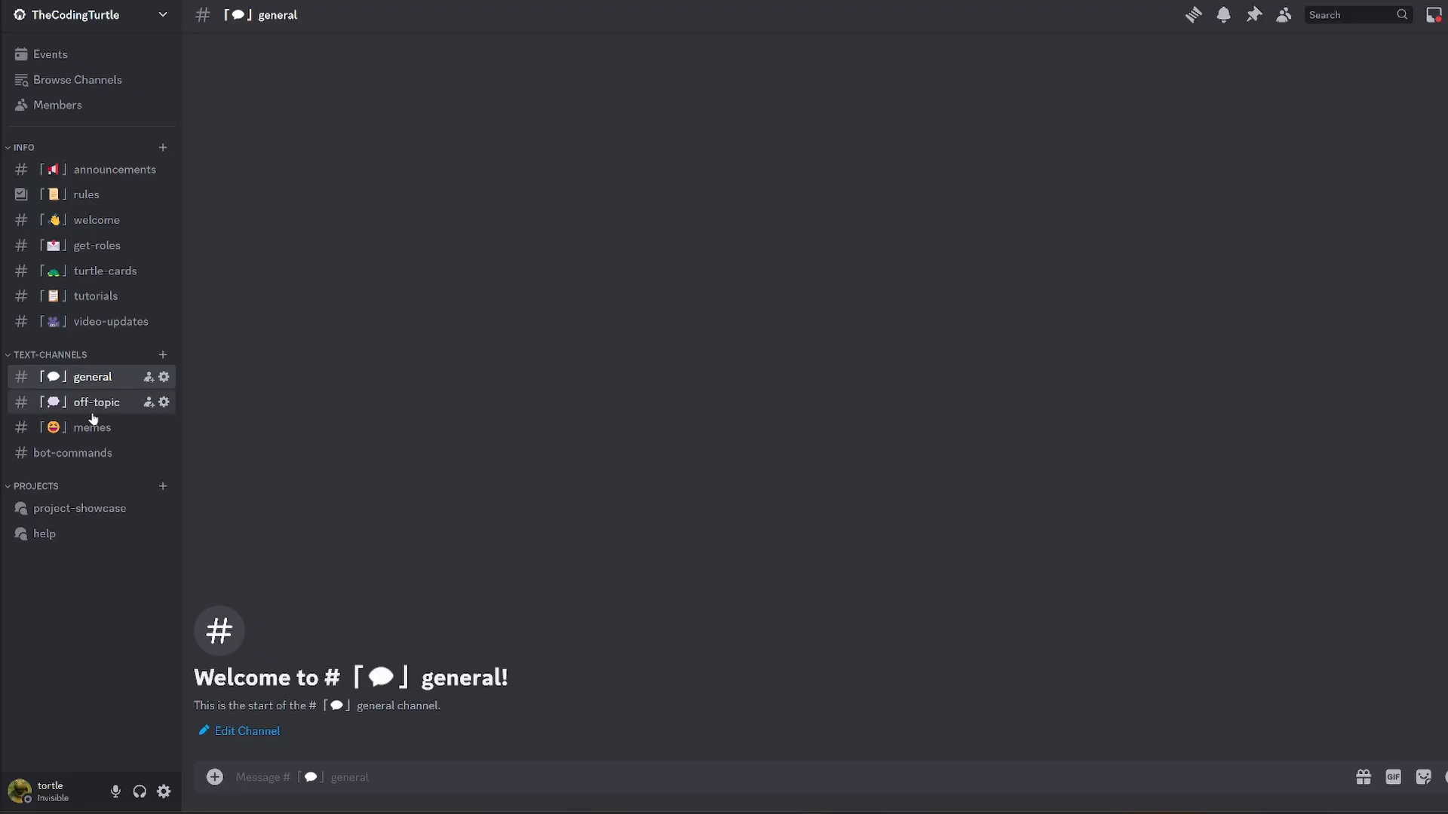
{"action": "left_click", "coordinate": [92, 427]}
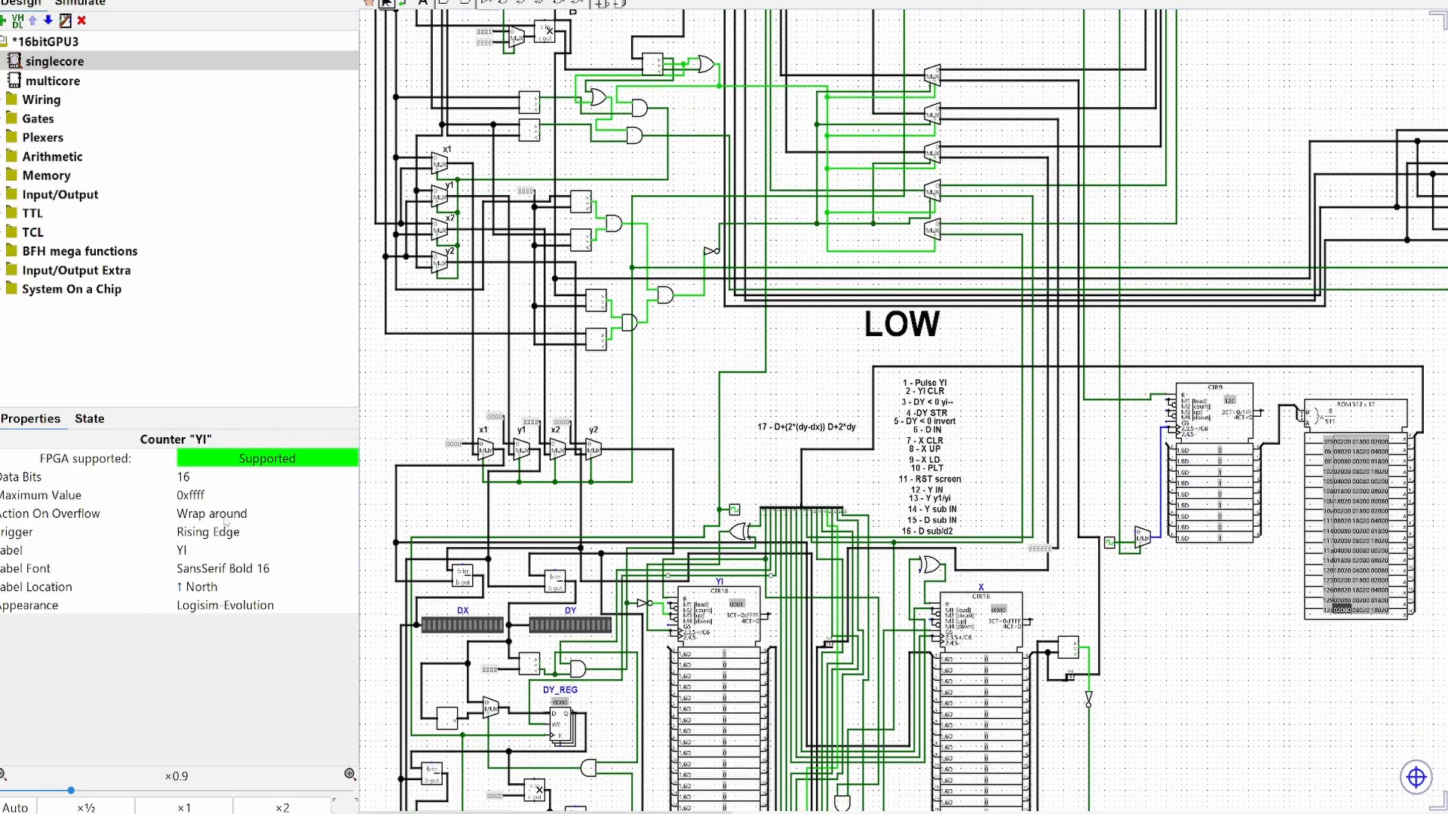
{"action": "scroll", "scroll_direction": "down", "scroll_amount": 3}
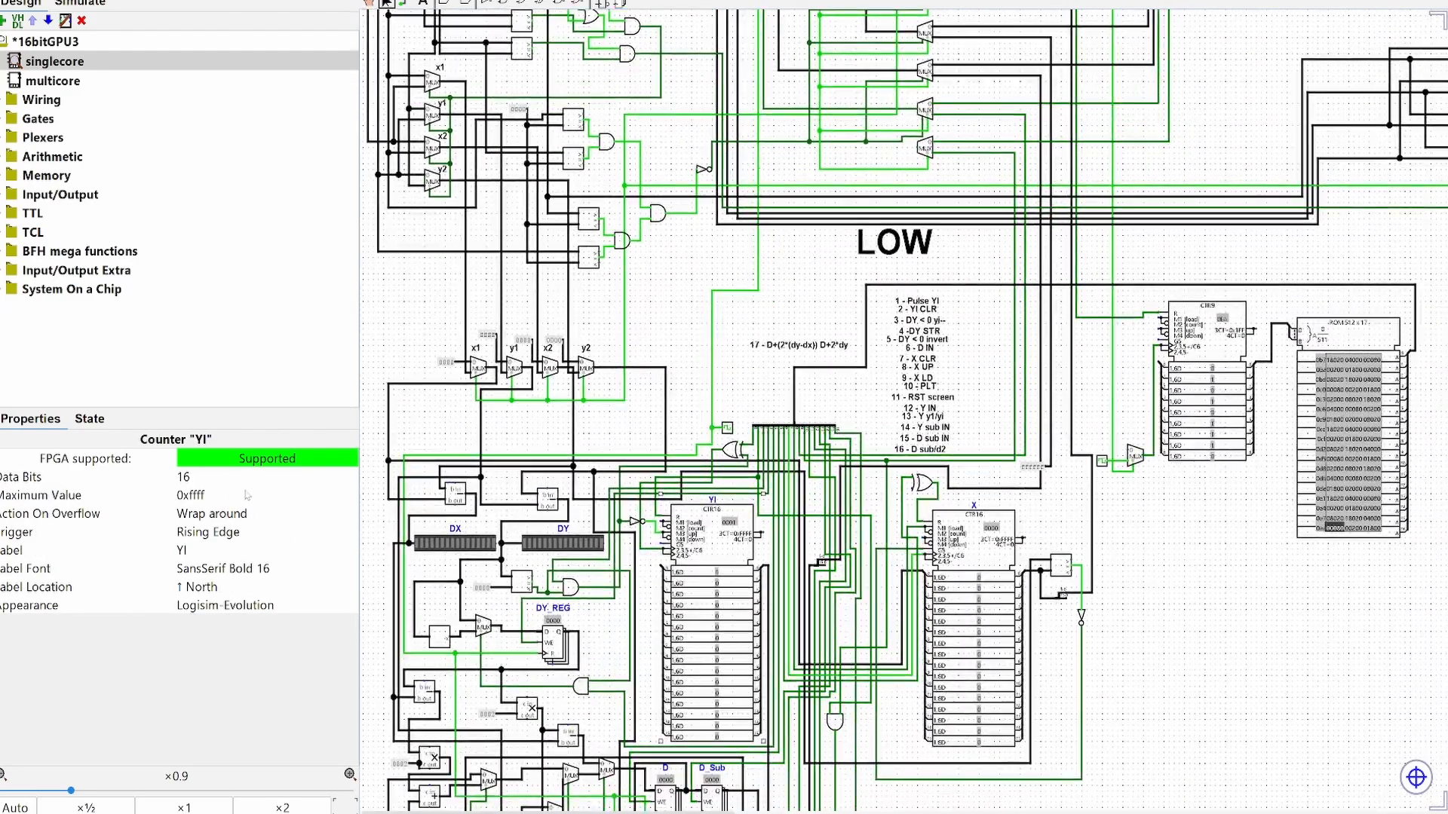